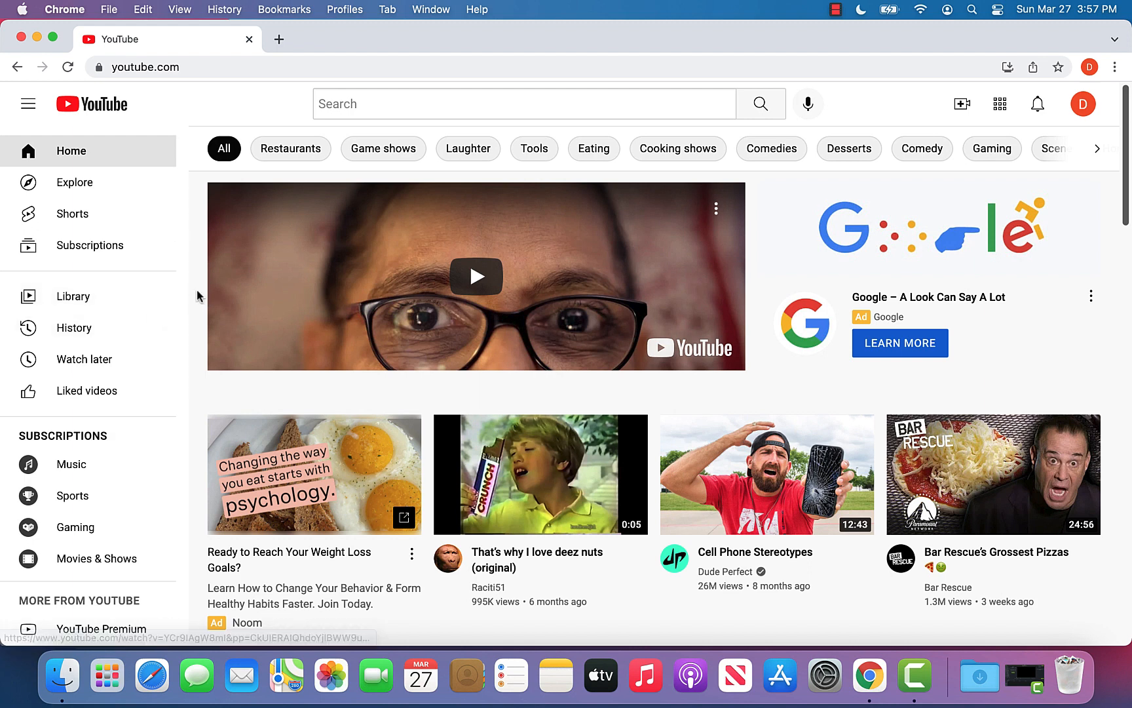
pyautogui.moveTo(196, 295)
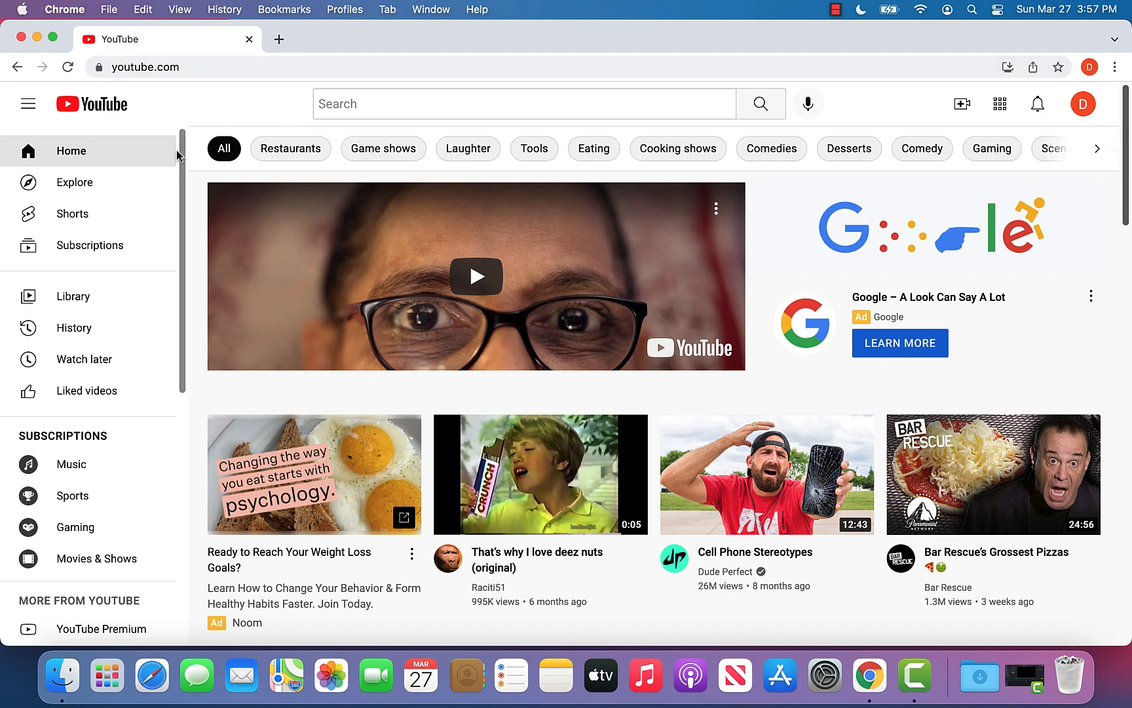
pyautogui.moveTo(128, 411)
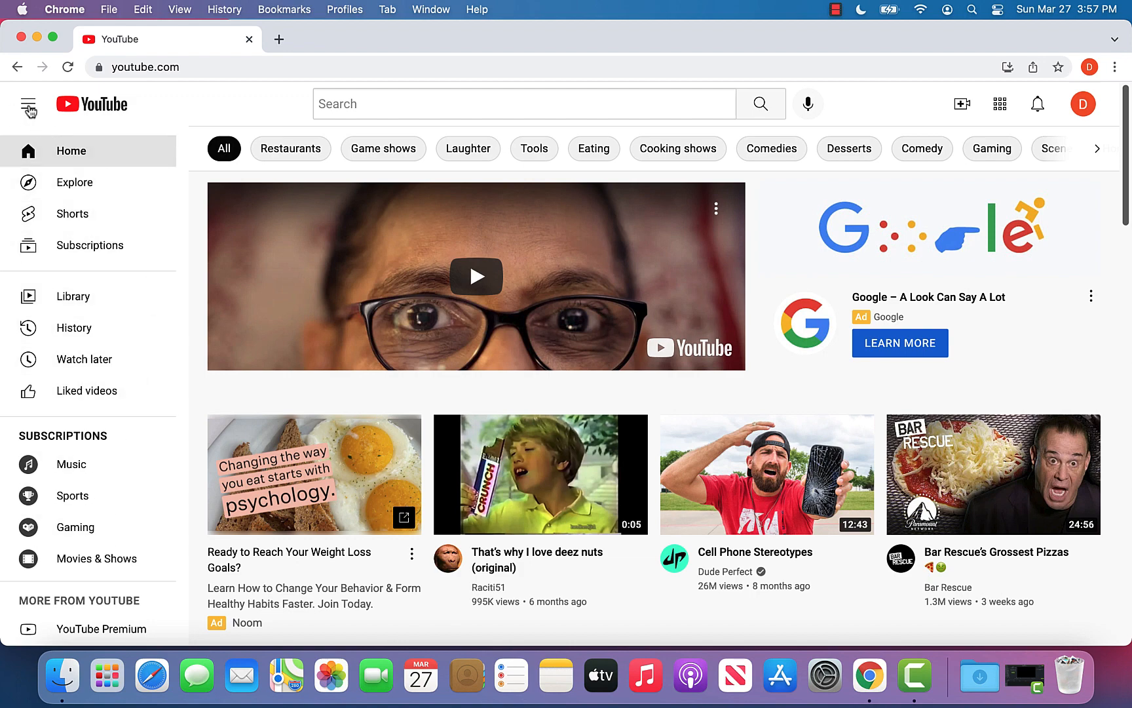
# Reach Settings from the side navigation to show the account settings page
pyautogui.click(27, 104)
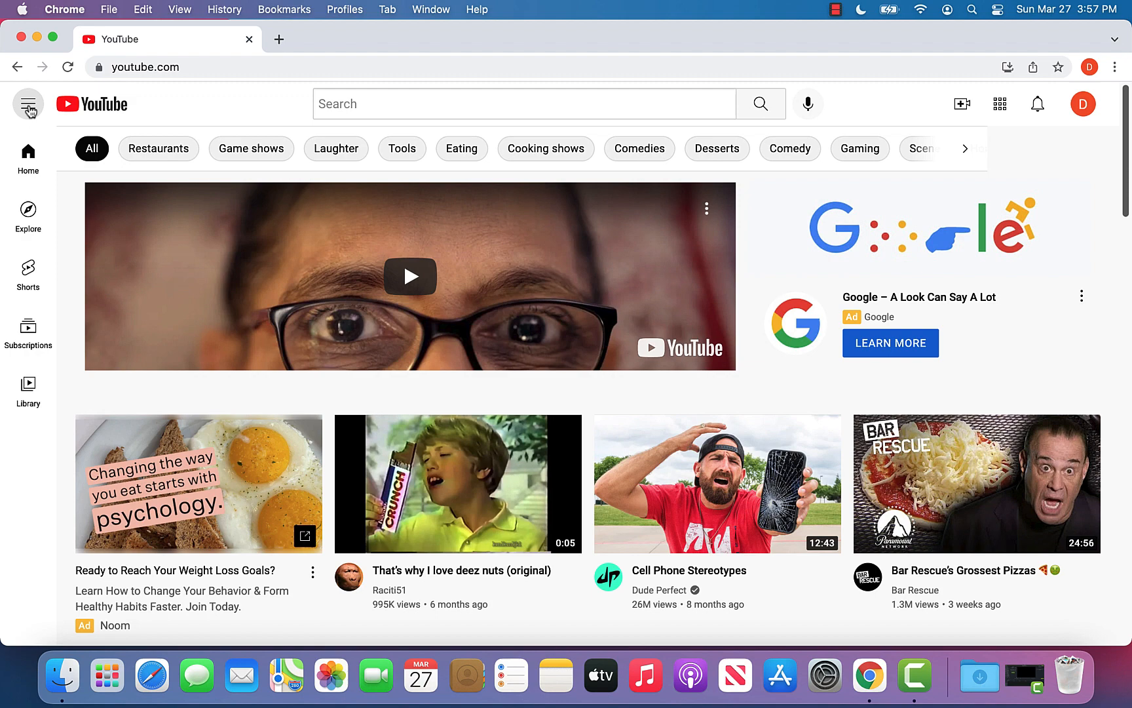
pyautogui.click(28, 104)
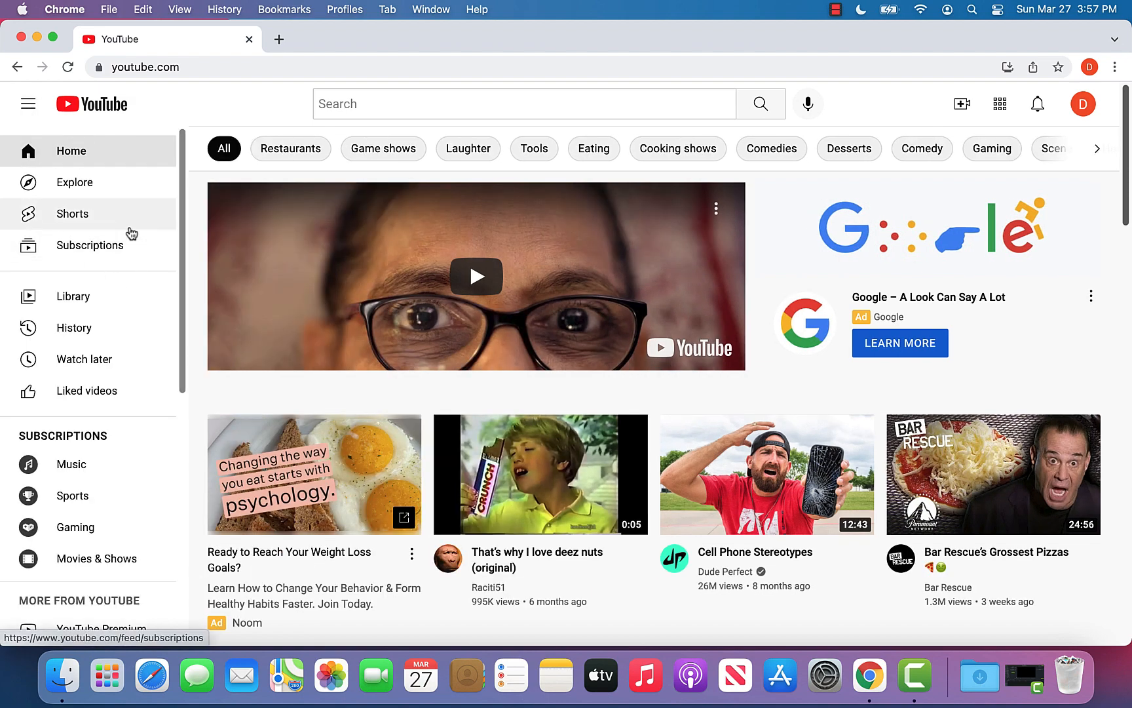
pyautogui.scroll(-3)
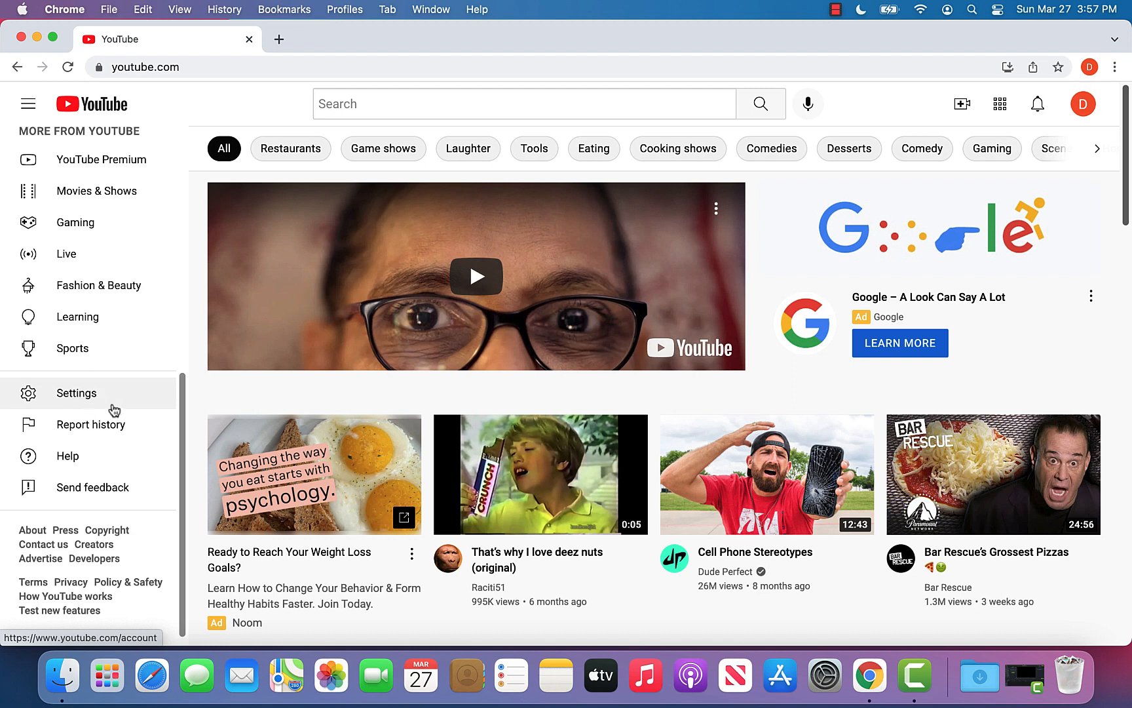
pyautogui.click(75, 393)
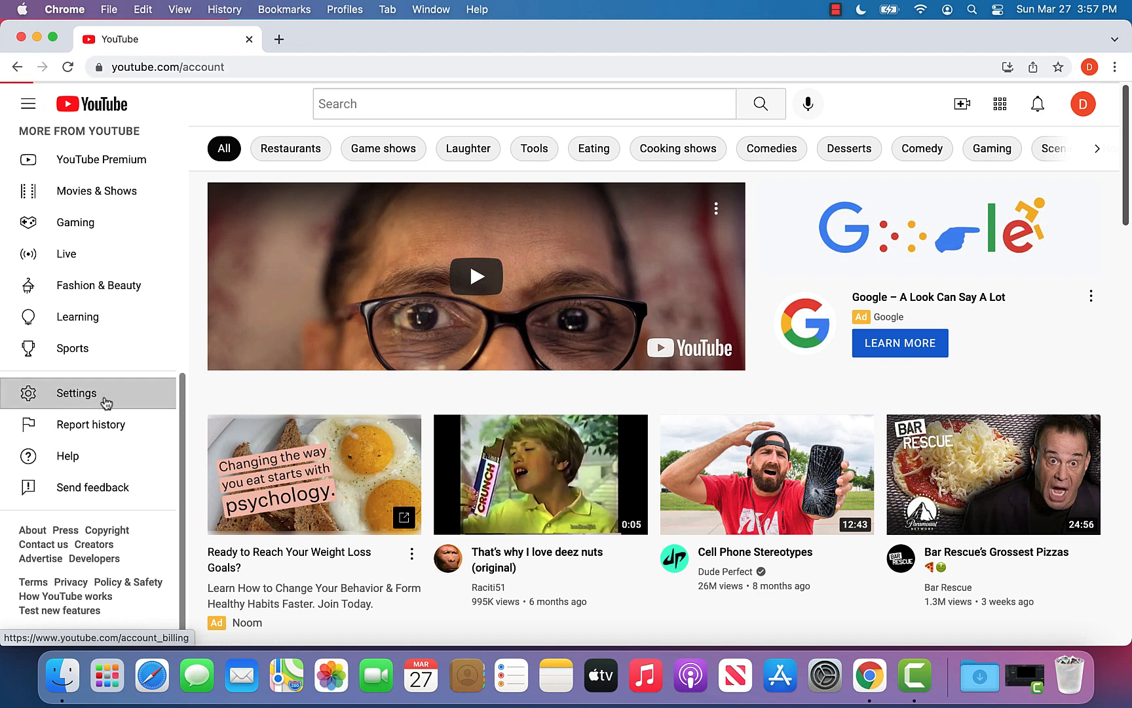
pyautogui.click(75, 393)
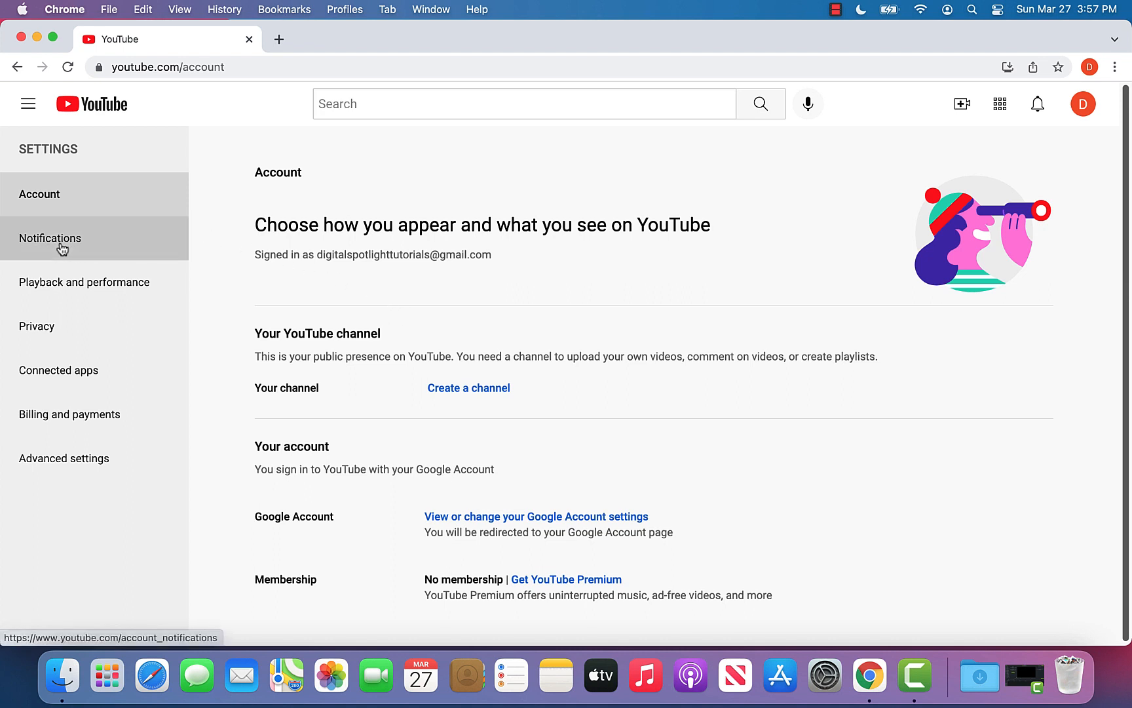
# Show the Notifications settings listing browser notifications and preferences, all switched on
pyautogui.click(50, 239)
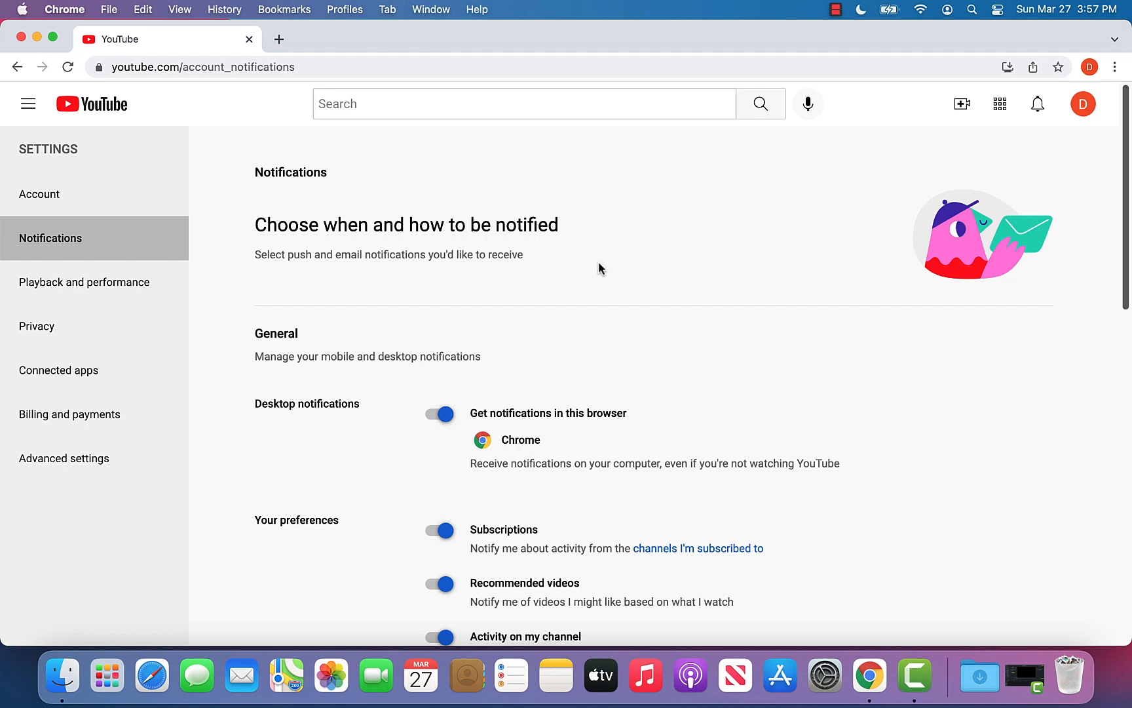
pyautogui.moveTo(434, 365)
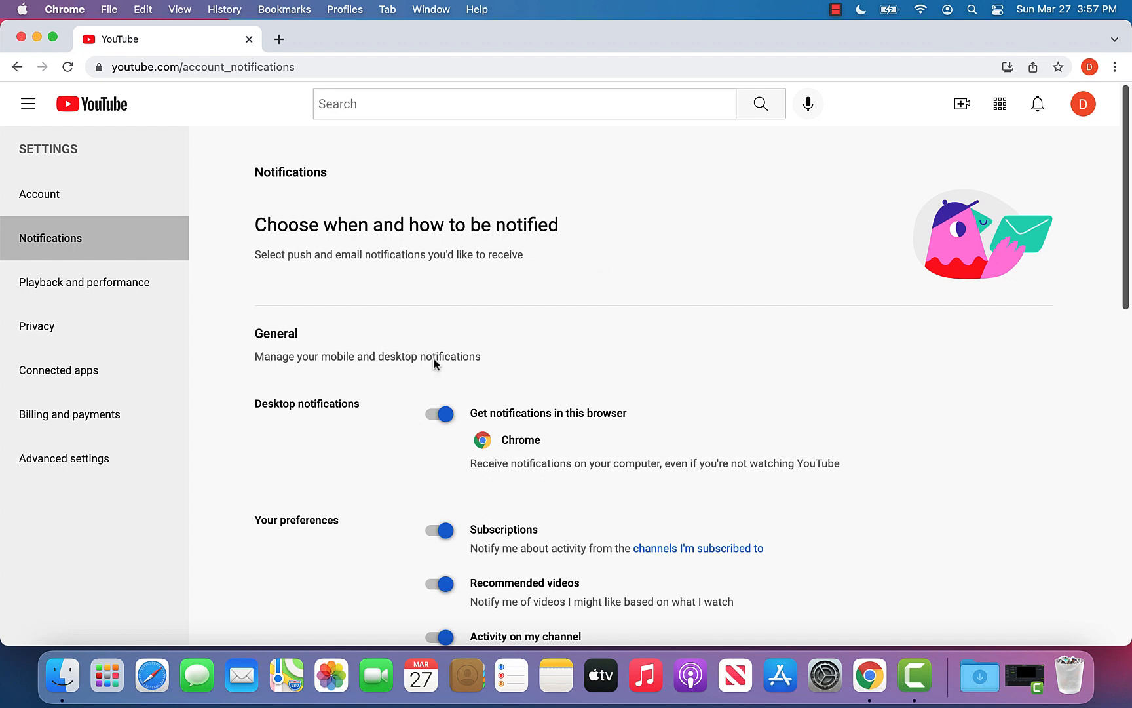
pyautogui.scroll(-3)
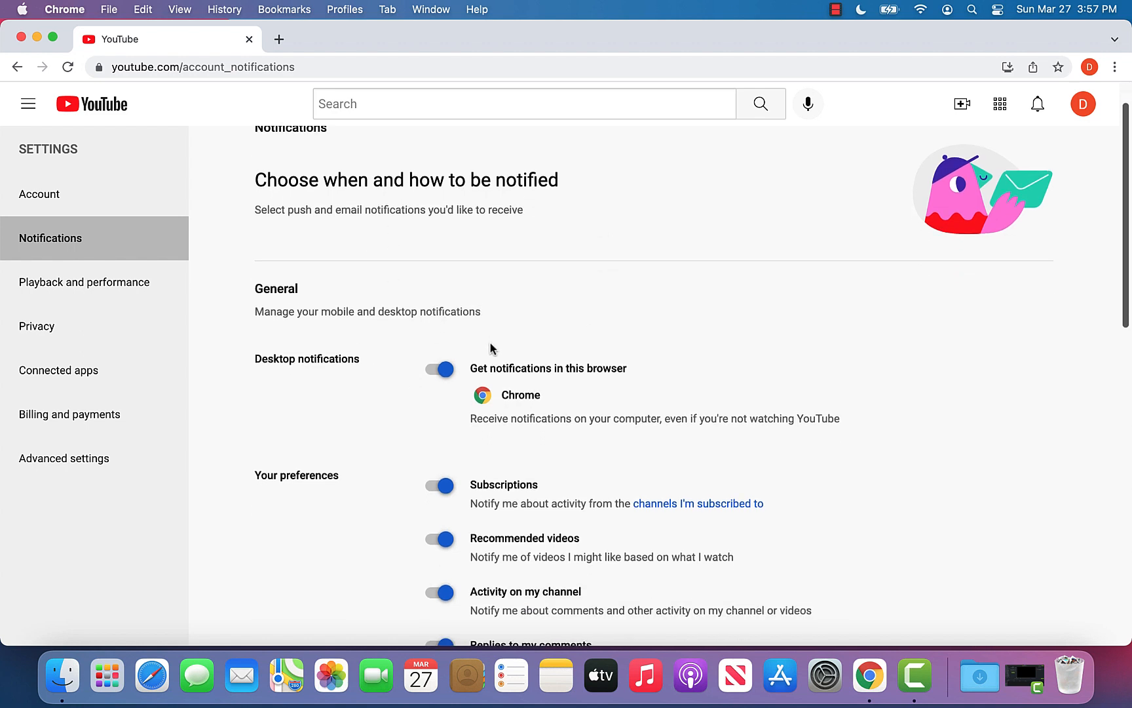
pyautogui.moveTo(354, 353)
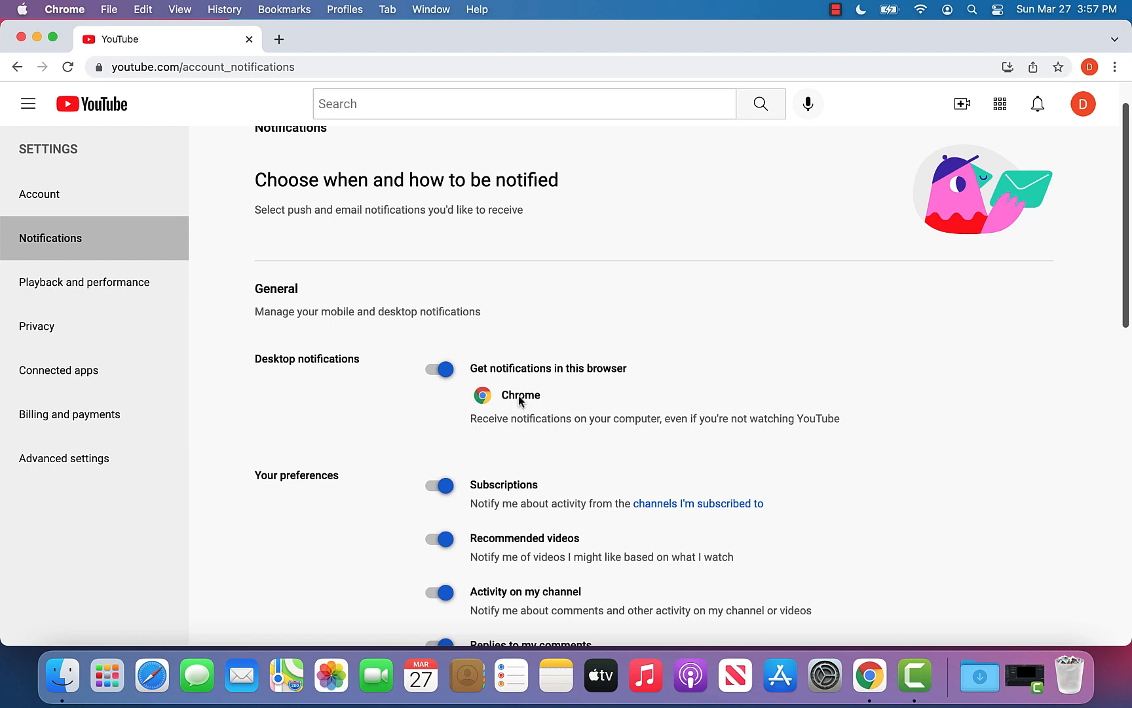
# Switch off 'Get notifications in this browser' while subscription, recommendation and activity preferences stay on
pyautogui.click(439, 369)
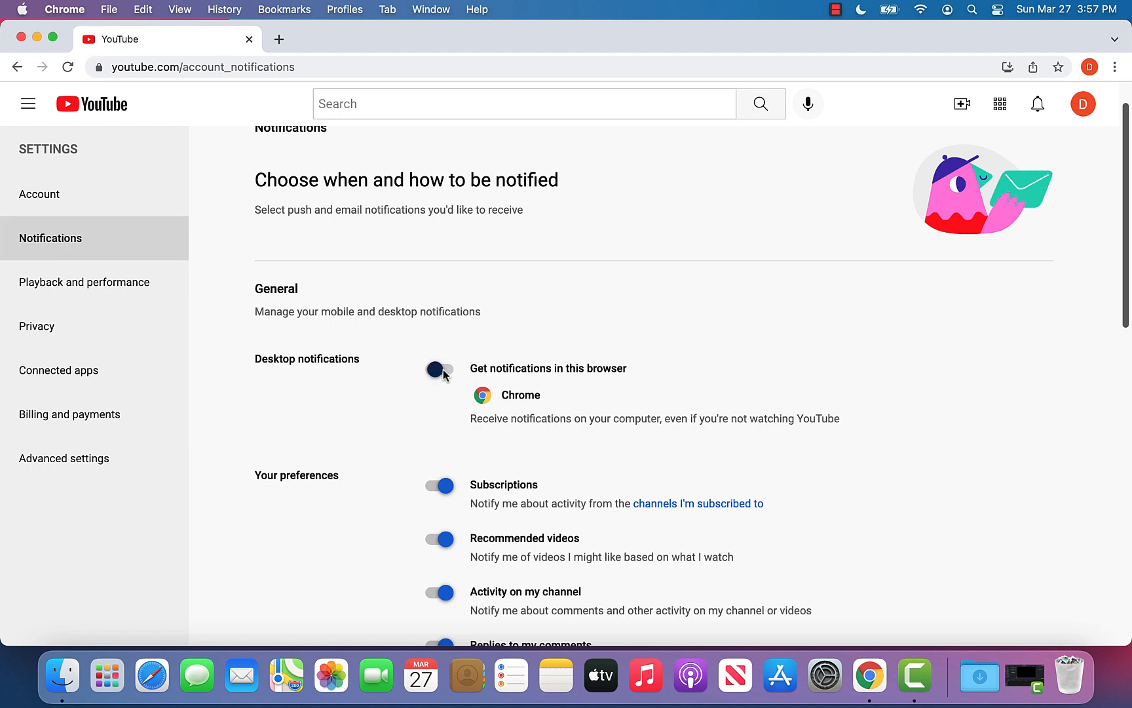
pyautogui.click(438, 370)
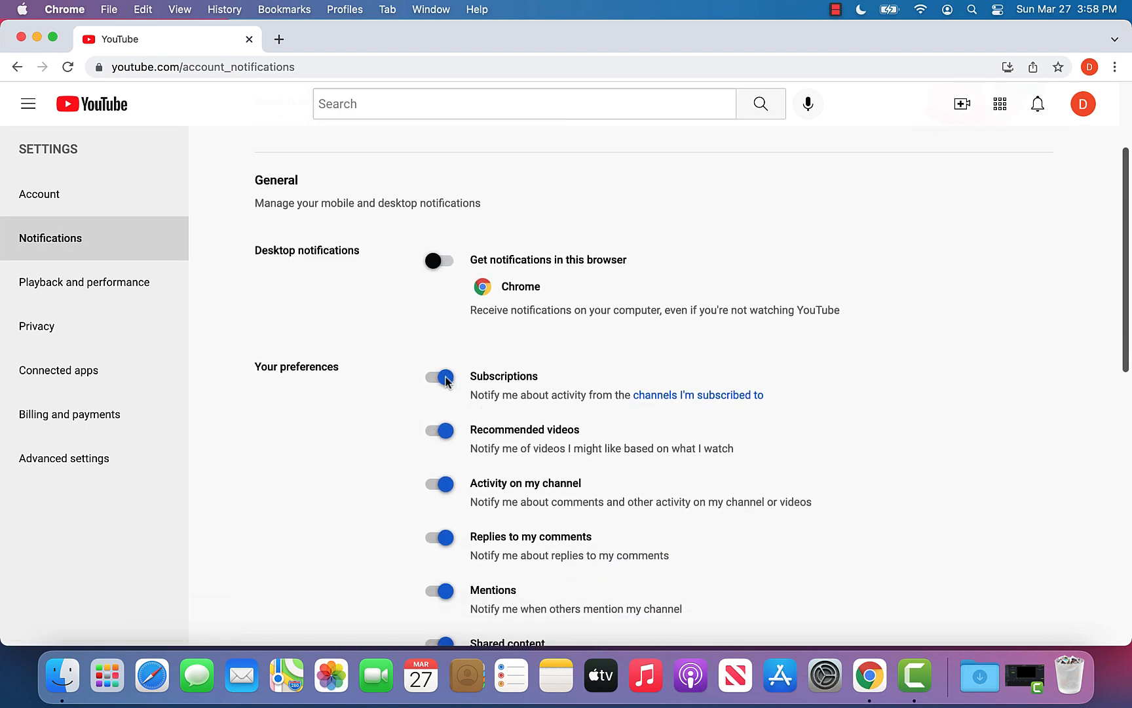
pyautogui.scroll(-3)
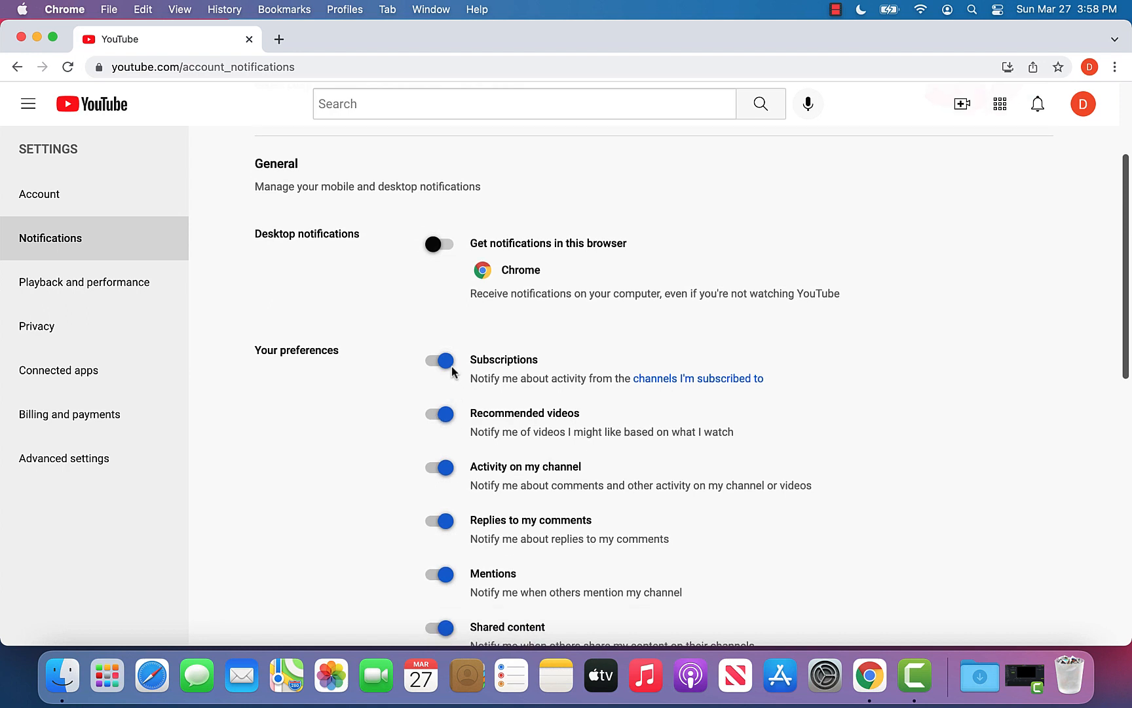
pyautogui.moveTo(497, 365)
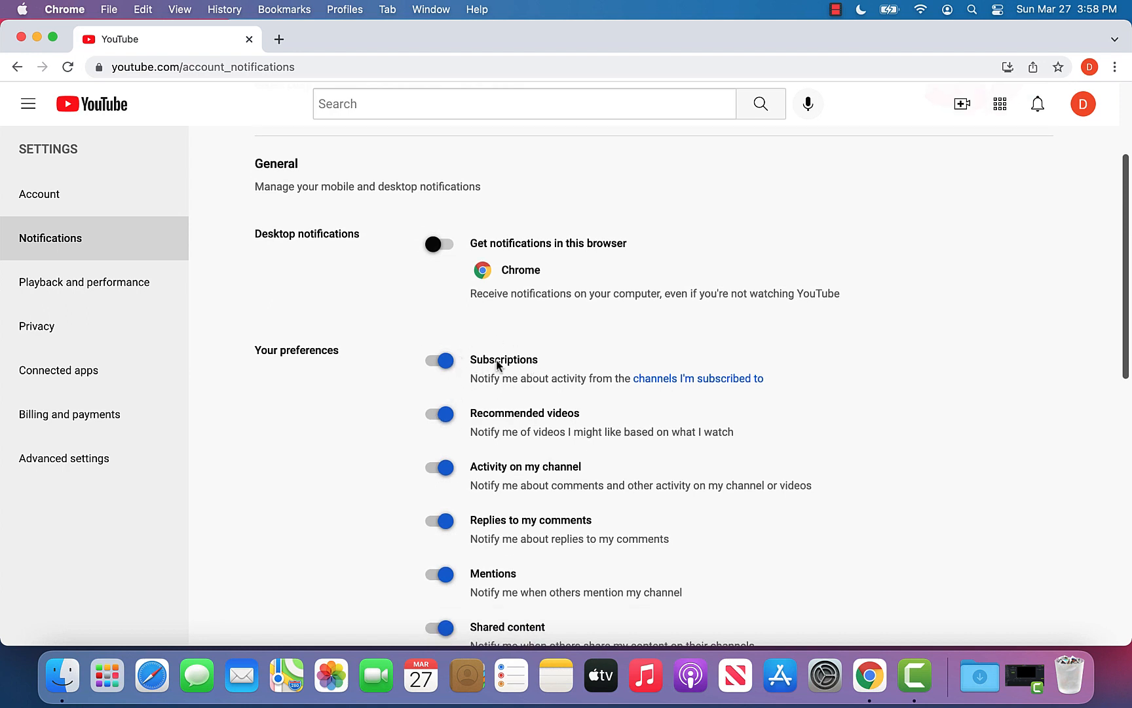
pyautogui.moveTo(543, 417)
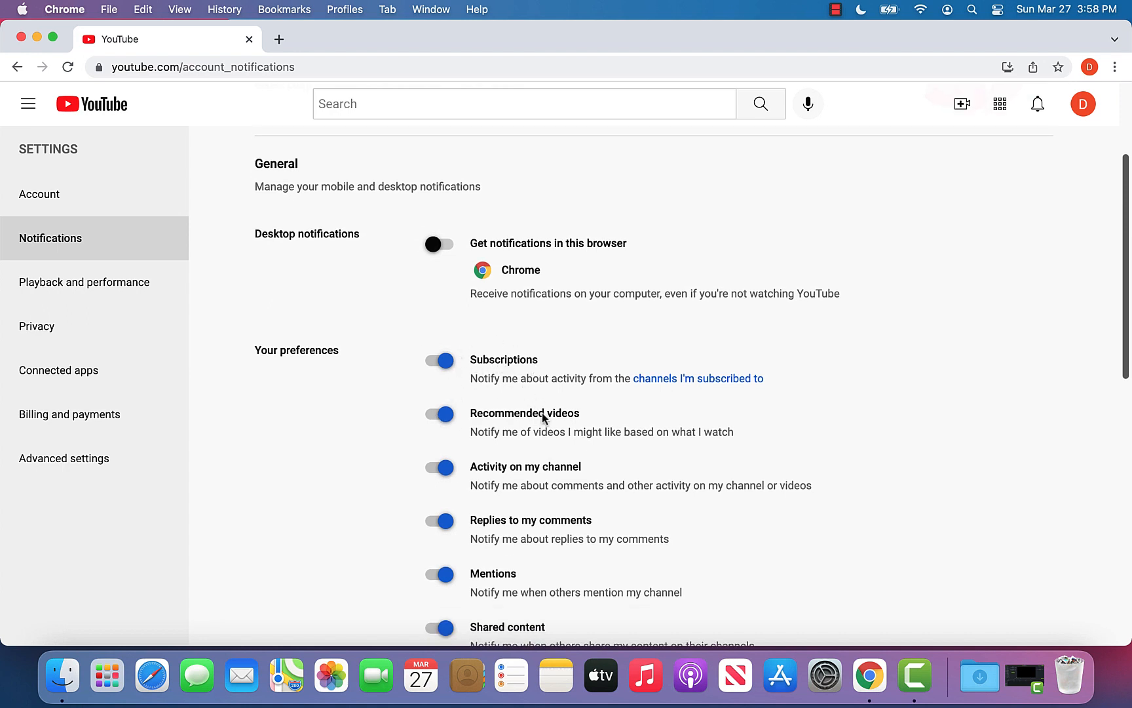
pyautogui.click(439, 360)
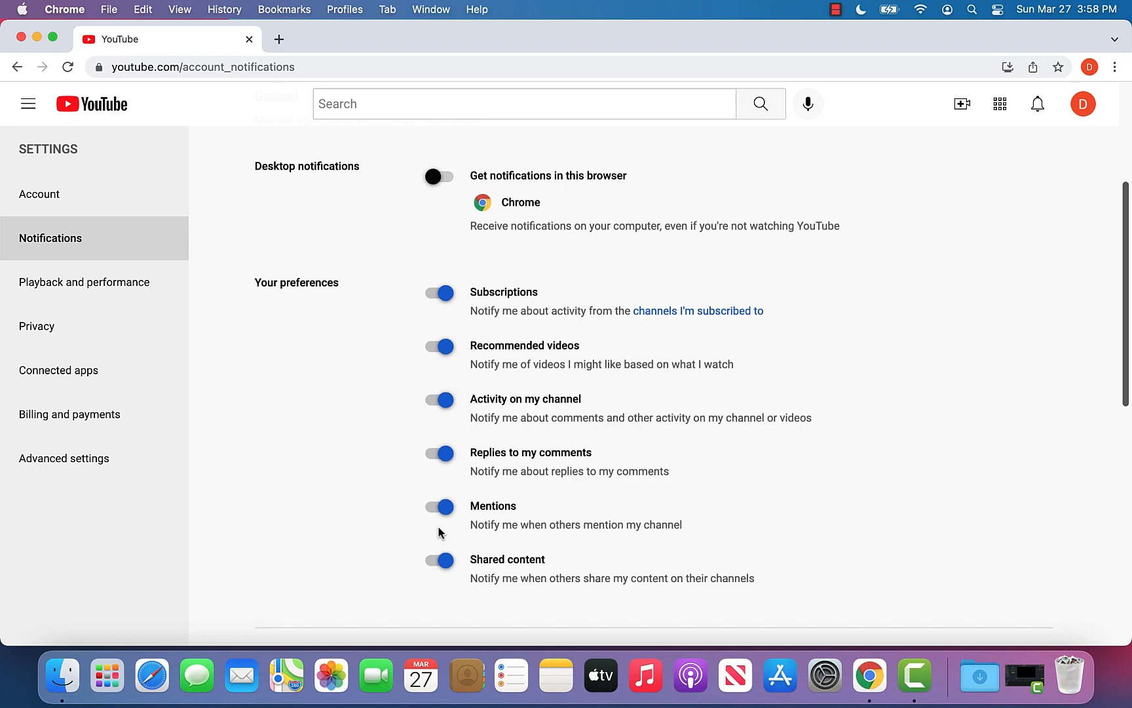
pyautogui.scroll(-3)
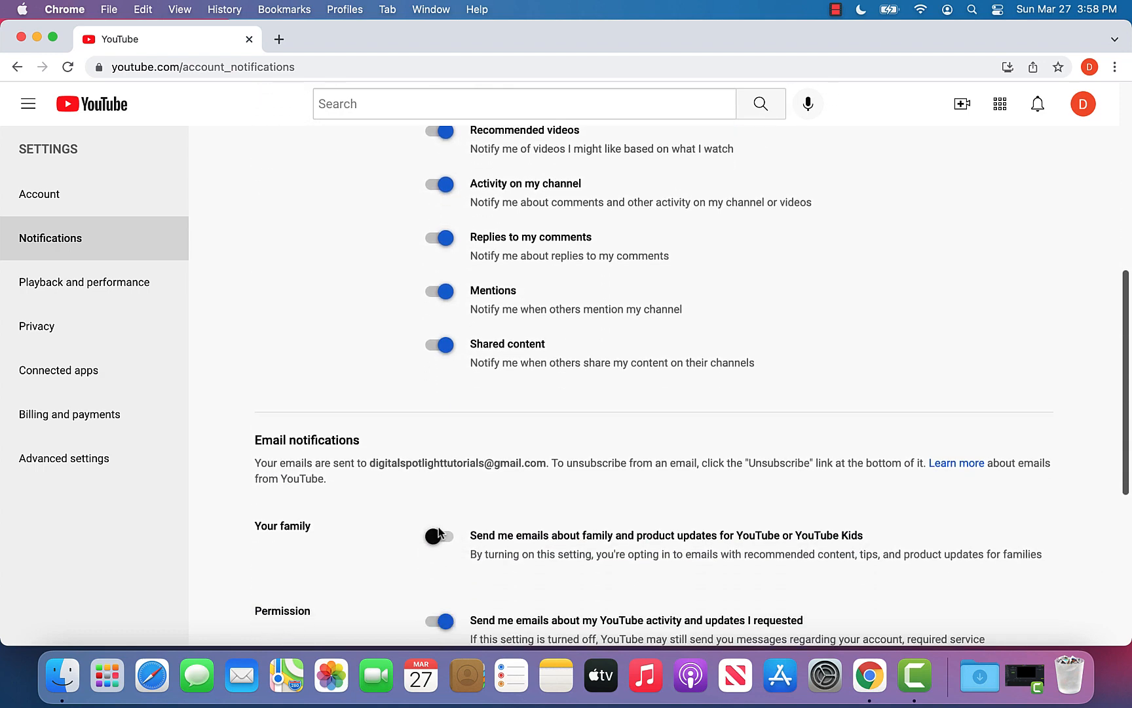
pyautogui.scroll(-3)
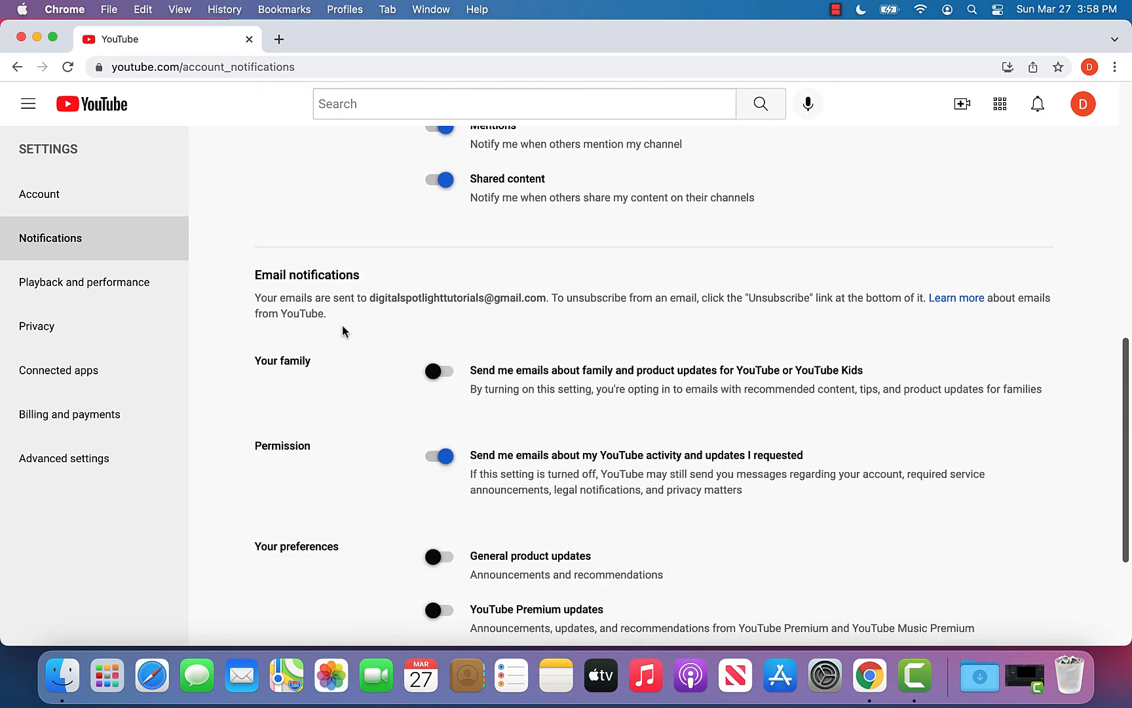
pyautogui.scroll(-3)
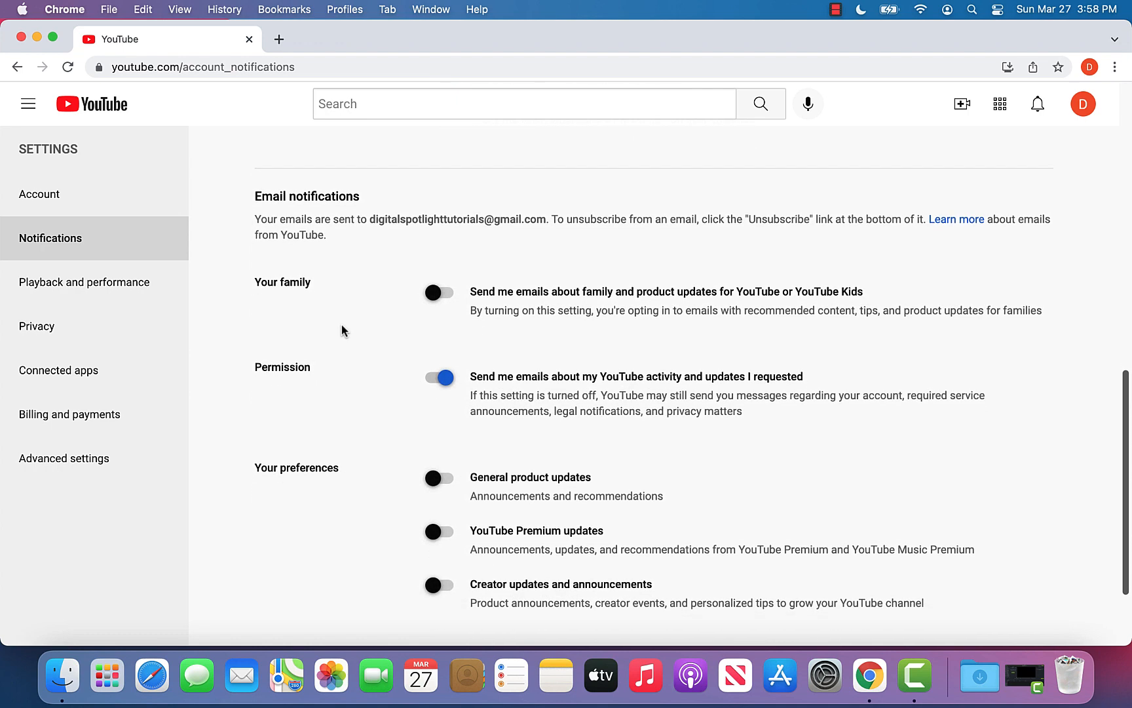
pyautogui.moveTo(432, 289)
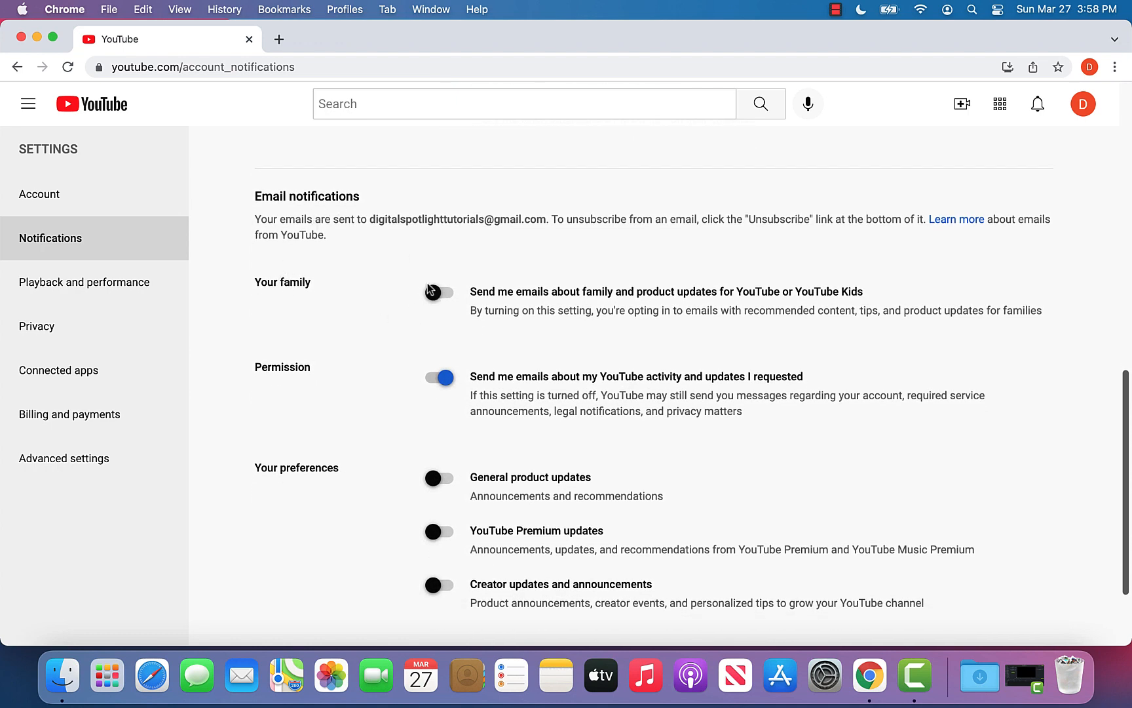
pyautogui.scroll(-3)
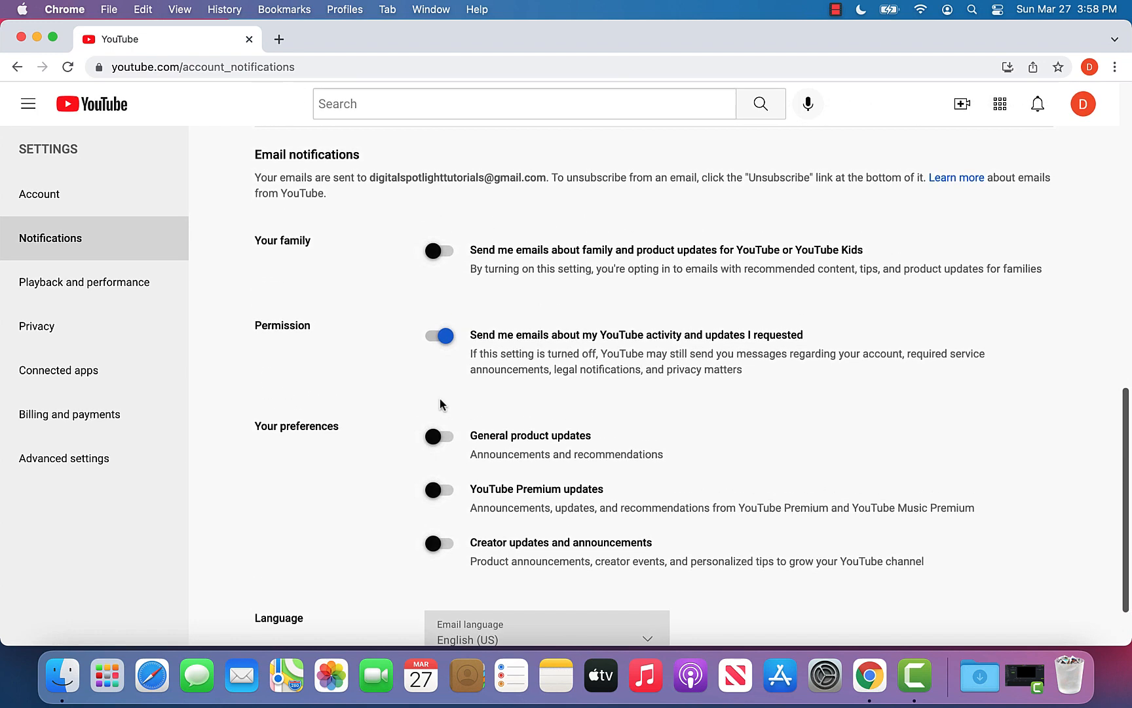
pyautogui.scroll(3)
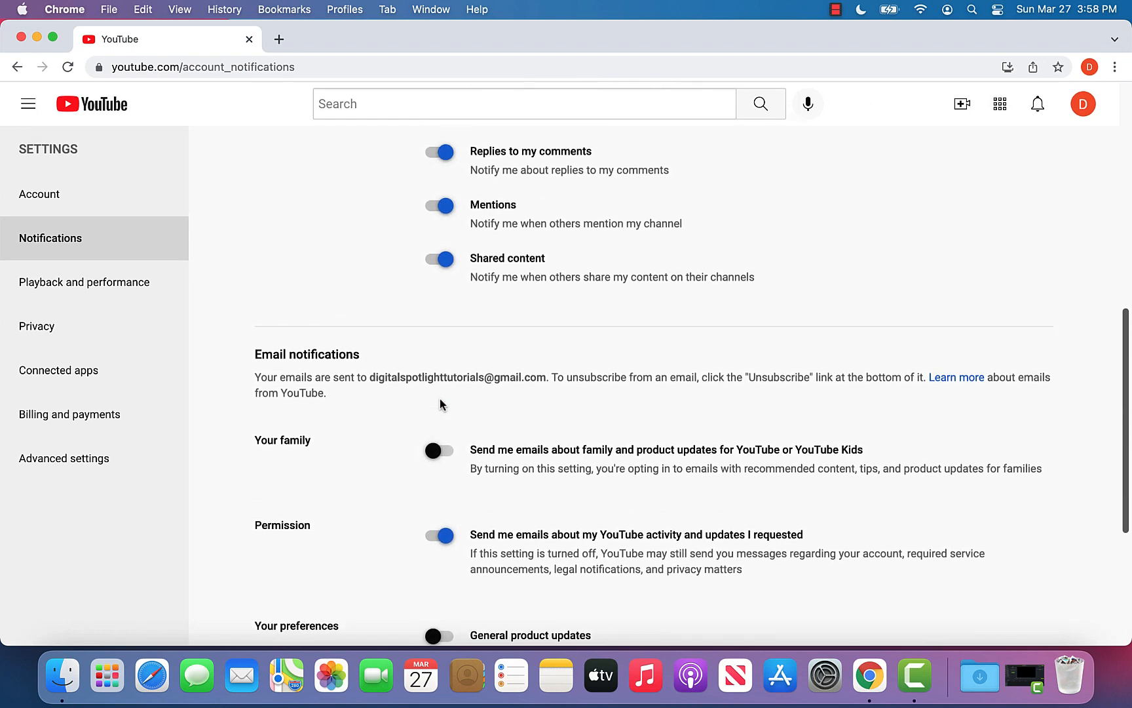